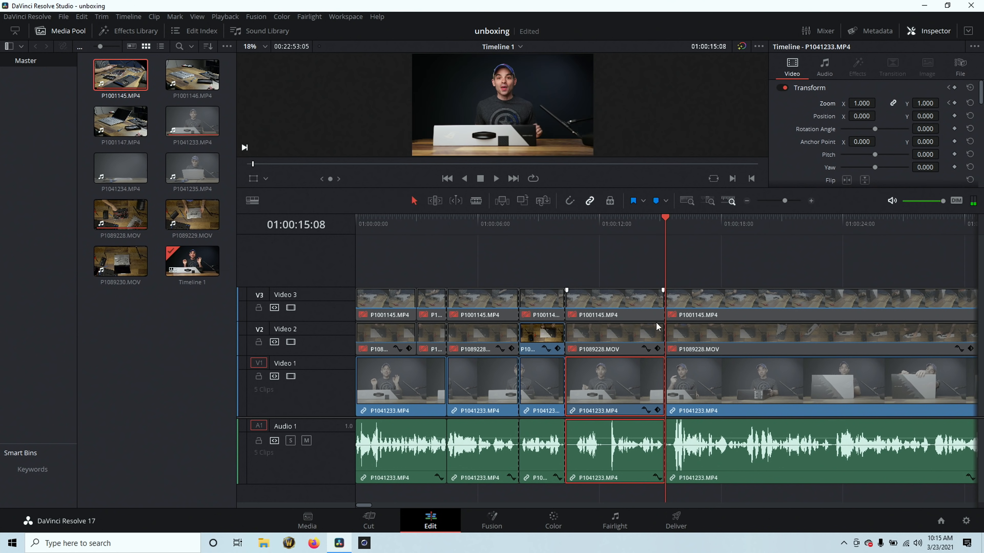
Finish trimming the timeline to five minutes and move to the Deliver page.
{"action": "left_click", "coordinate": [861, 102]}
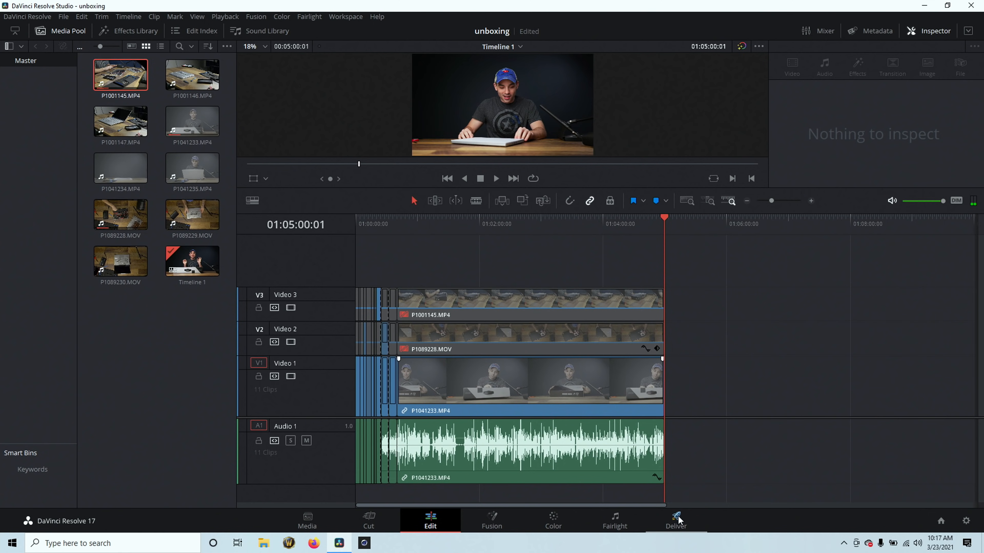
{"action": "left_click", "coordinate": [676, 520]}
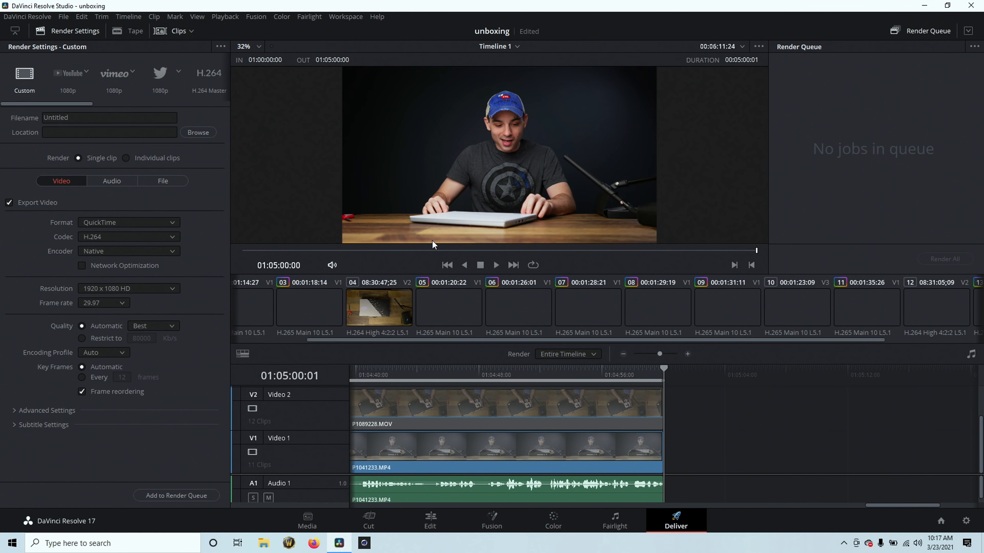
Name the render output file 'unboxing', keeping H.264 QuickTime 1080p settings.
{"action": "left_click", "coordinate": [109, 117]}
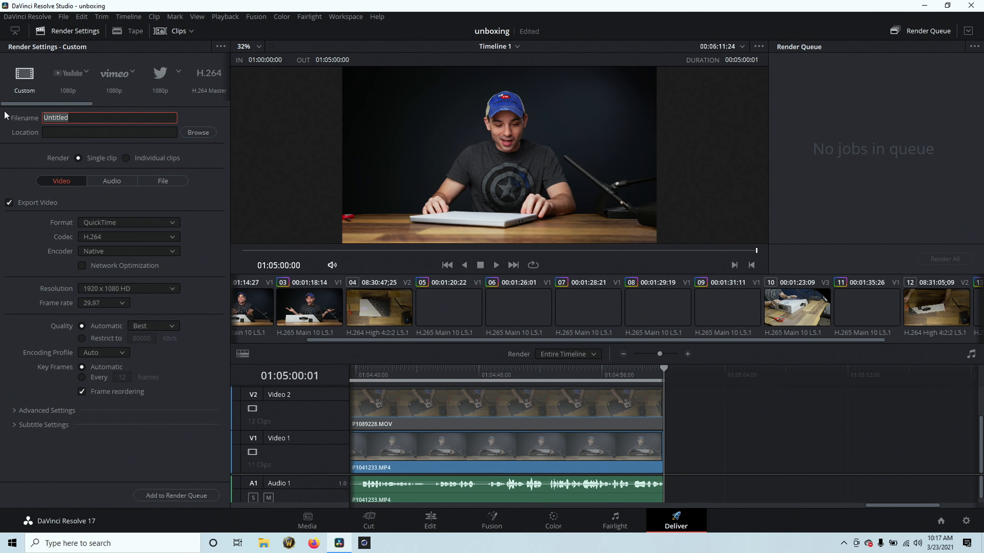
{"action": "type", "text": "unboxing"}
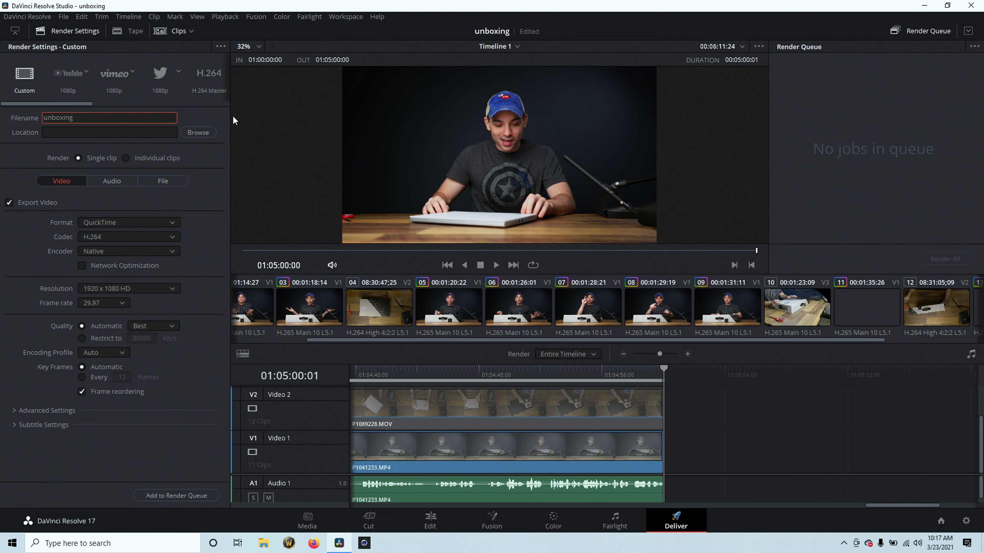